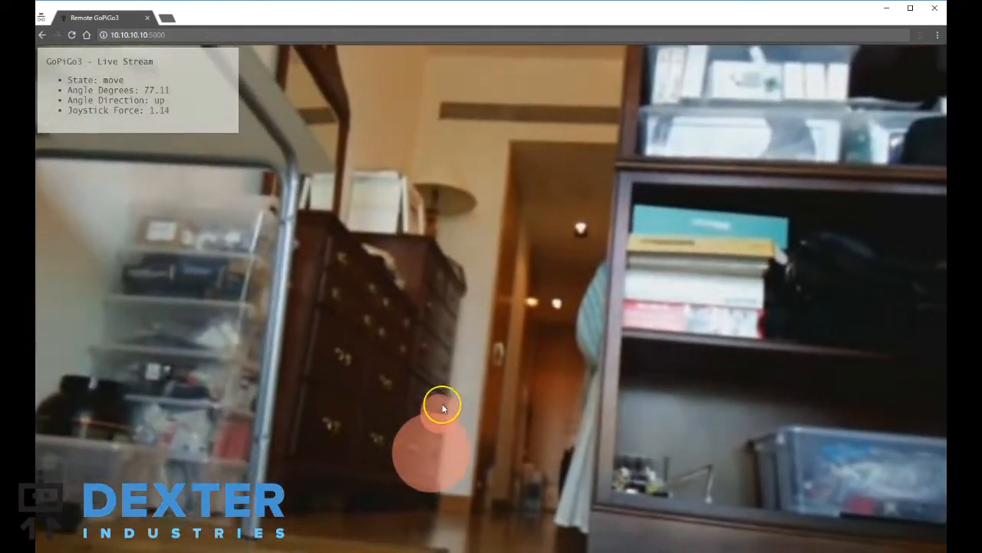
Step: Drive the GoPiGo3 forward and slightly right toward the dresser and hallway via the joystick
left_click_drag(442, 407, 494, 307)
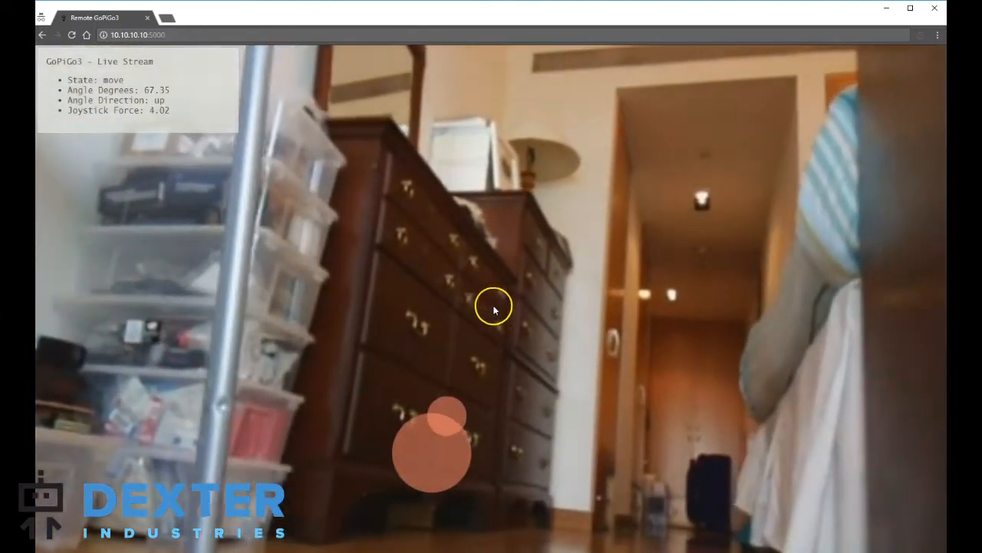